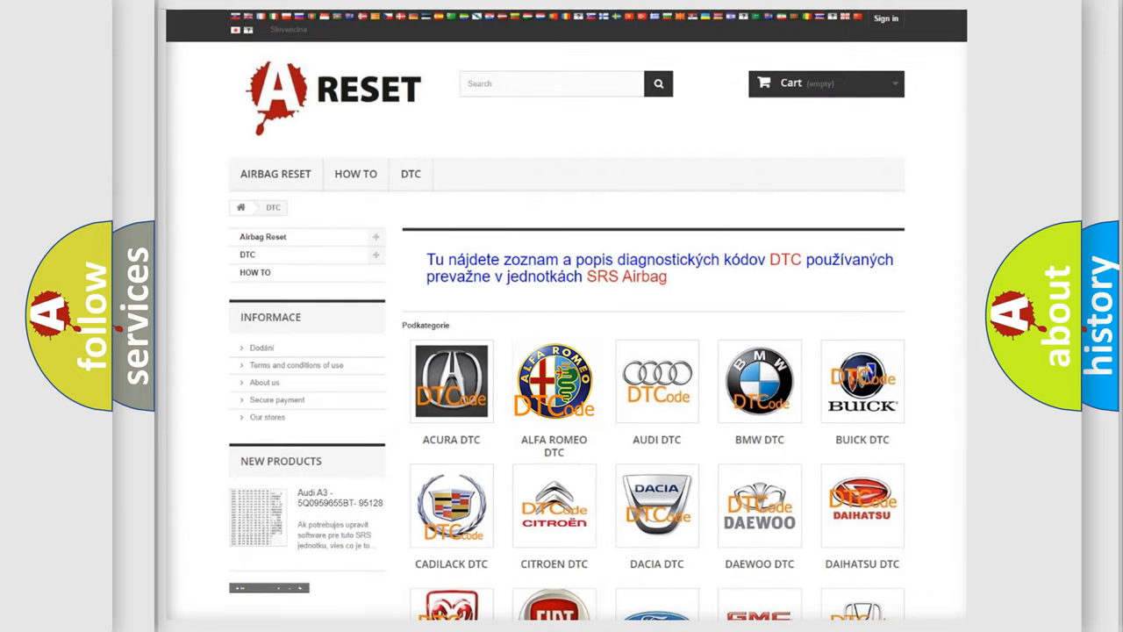
Select ALFA ROMEO DTC in the Podkategorie grid and skim its list of airbag diagnostic codes.
left_click(555, 381)
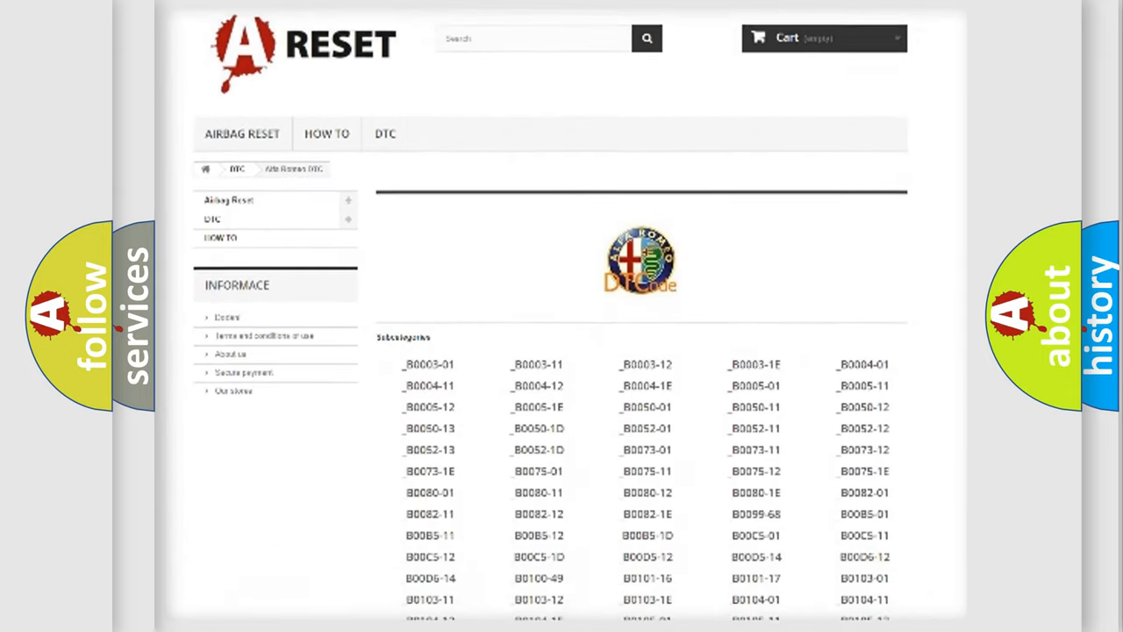
scroll("down", 3)
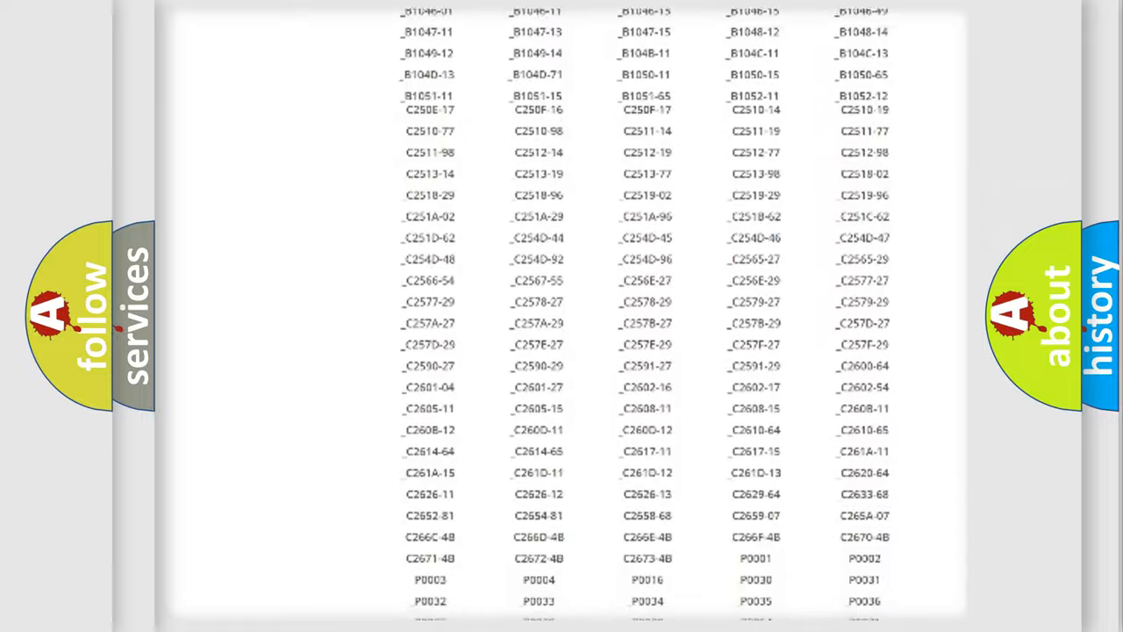
scroll("up", 3)
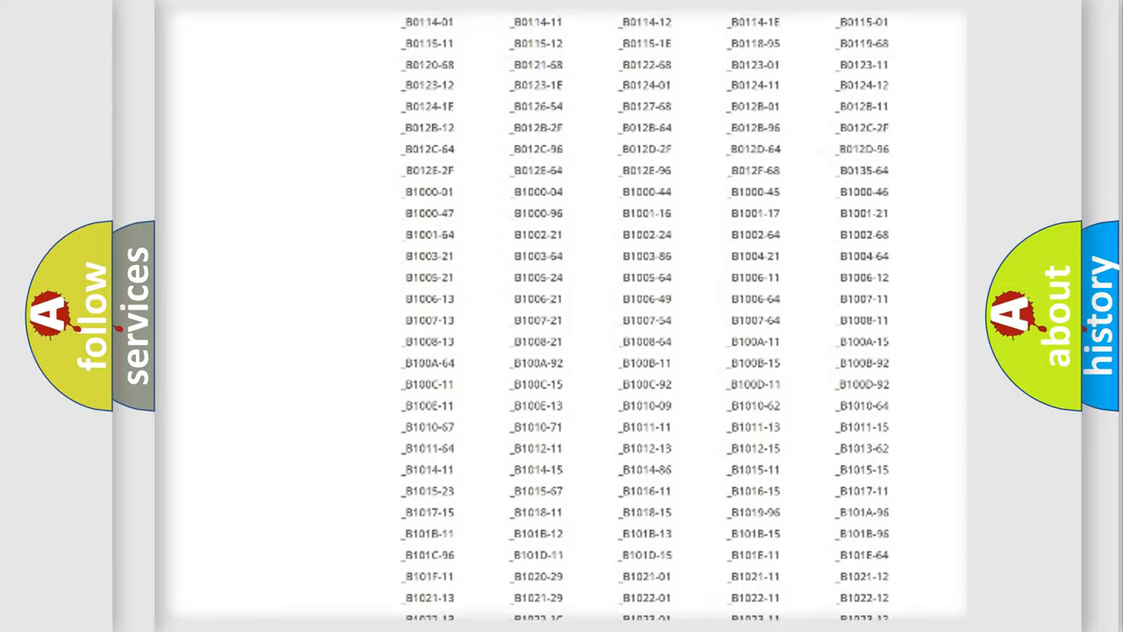
scroll("up", 3)
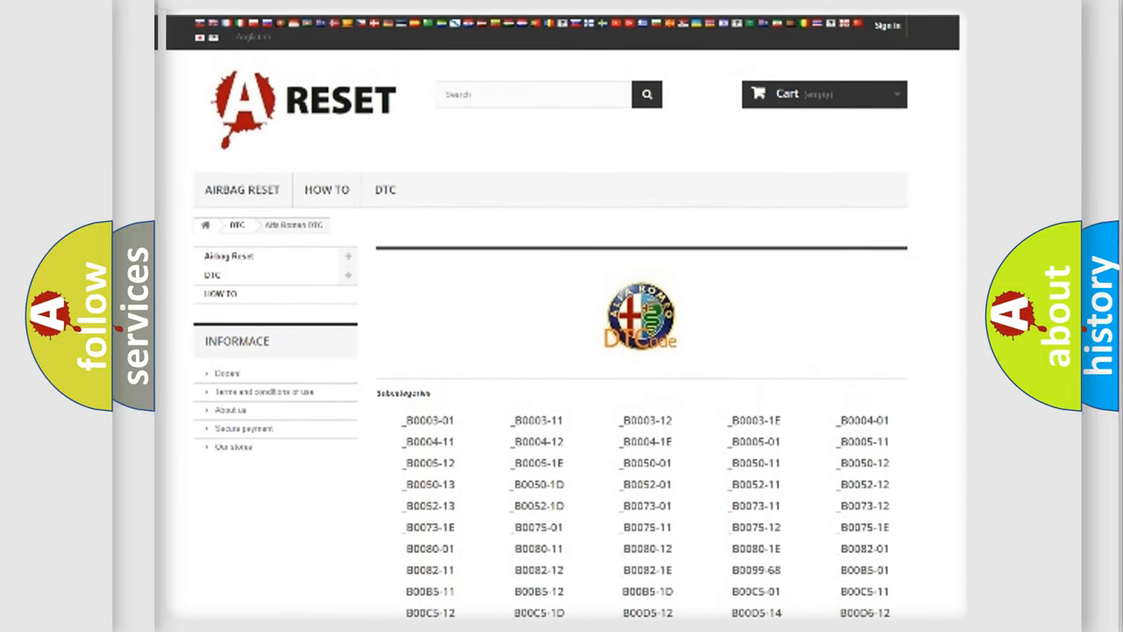